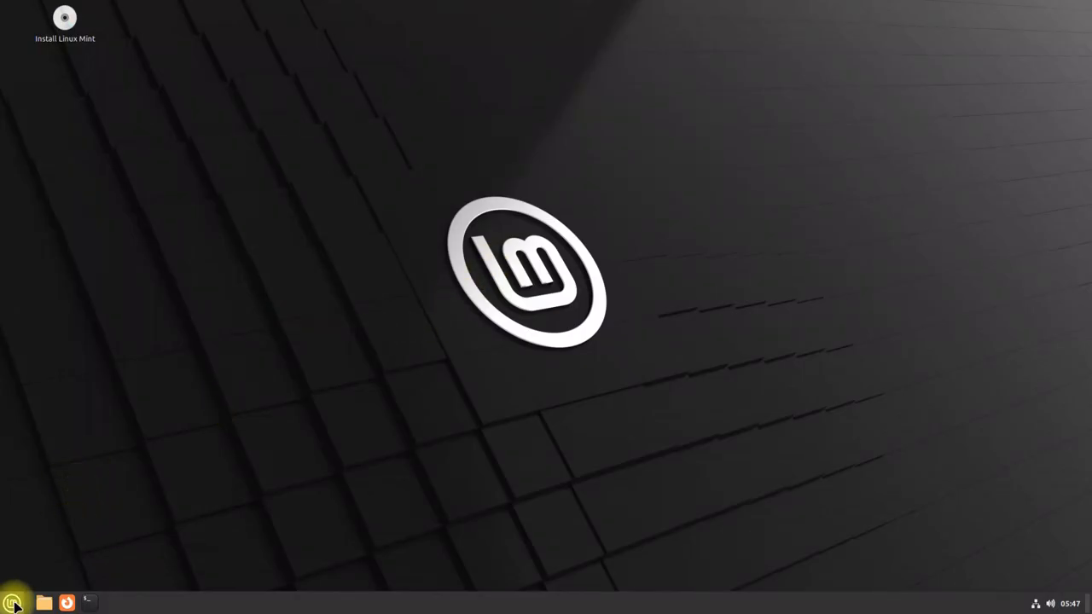
pyautogui.moveTo(628, 452)
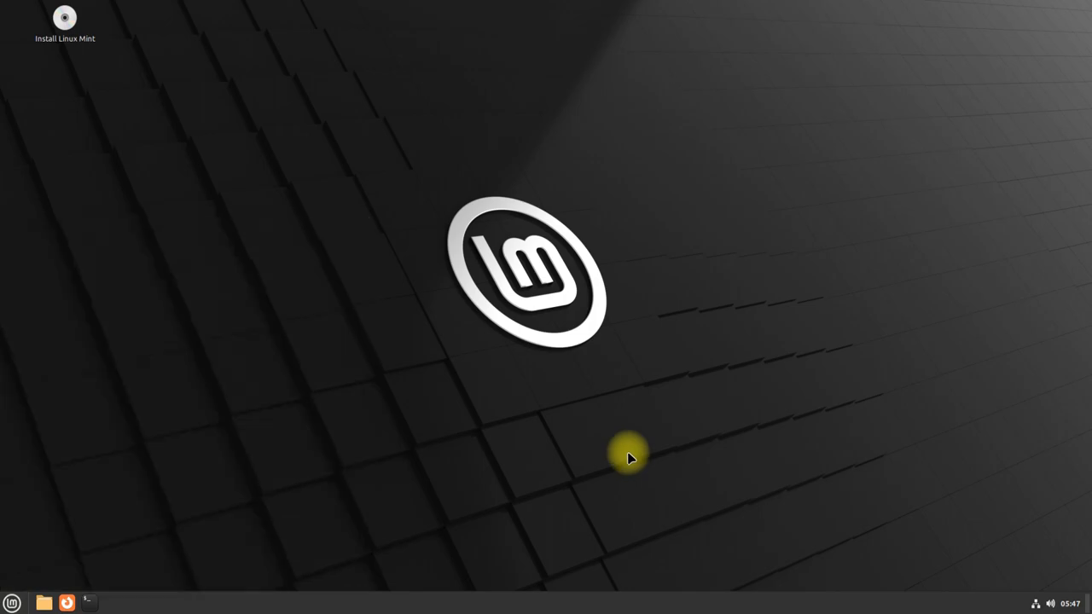
pyautogui.moveTo(145, 48)
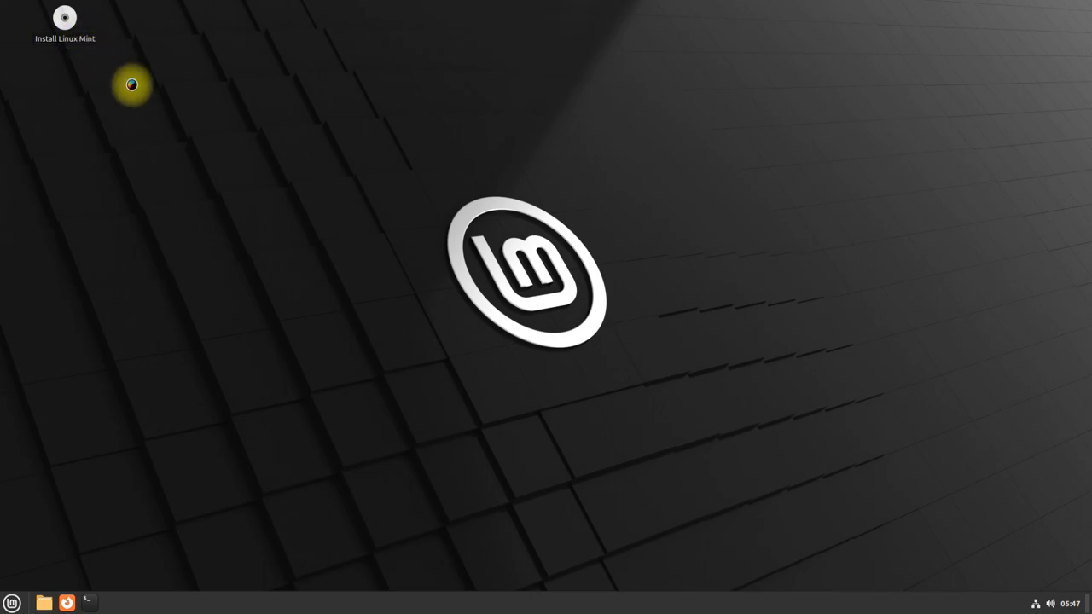
# Launch Install Linux Mint, keep English and US keyboard, and choose 'Something else' for manual partitioning
pyautogui.doubleClick(65, 23)
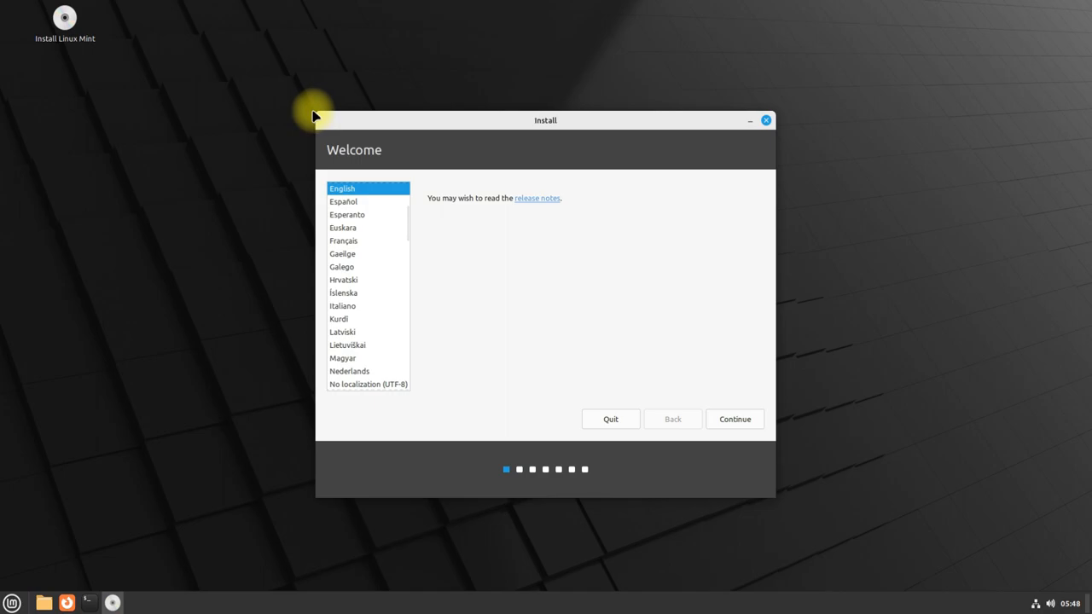
pyautogui.moveTo(778, 503)
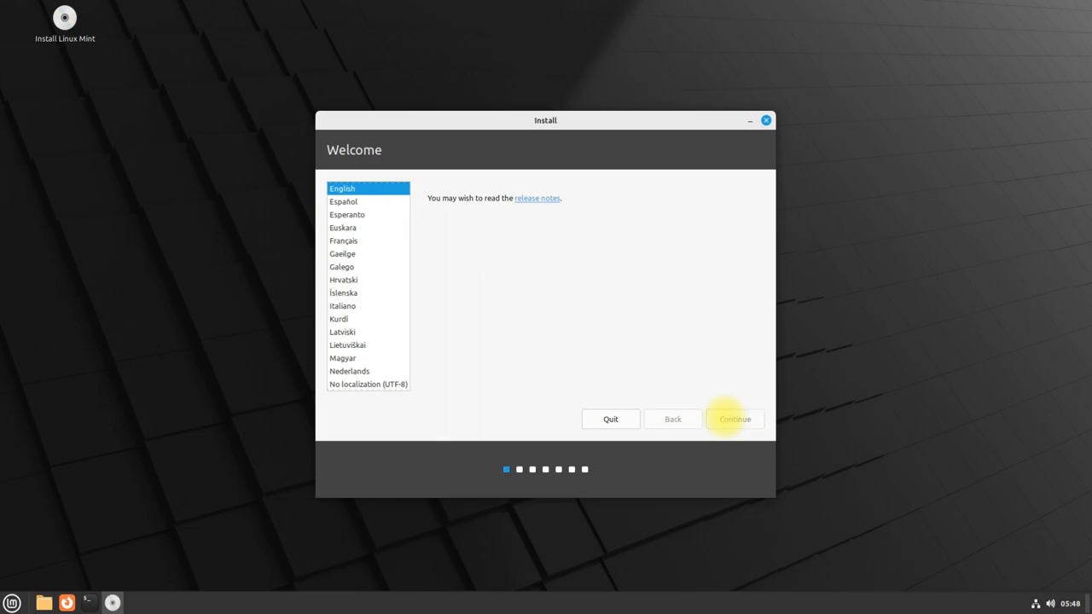
pyautogui.click(733, 420)
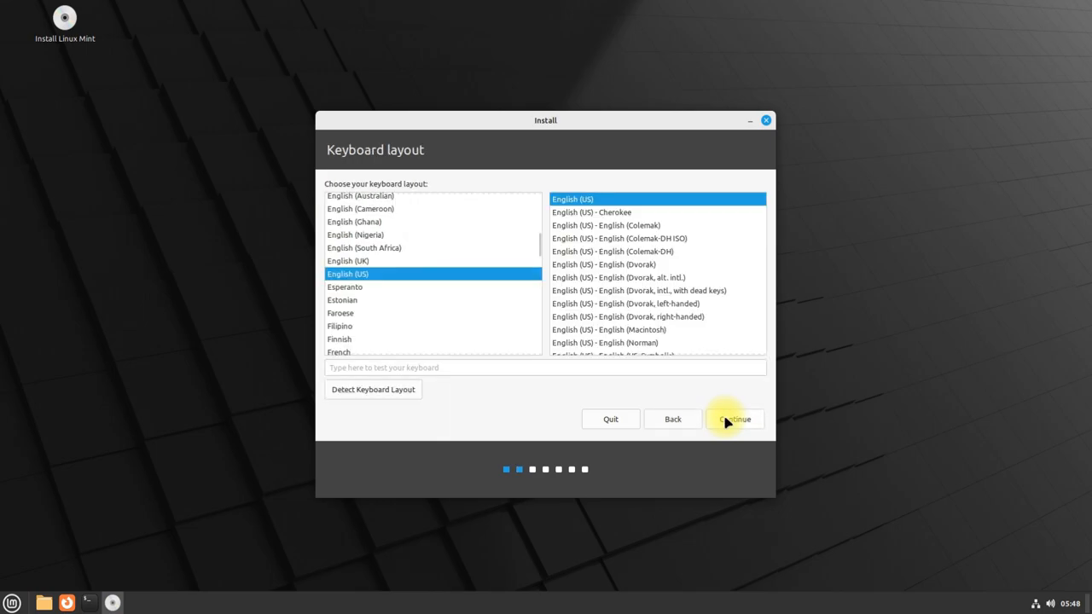
pyautogui.click(733, 419)
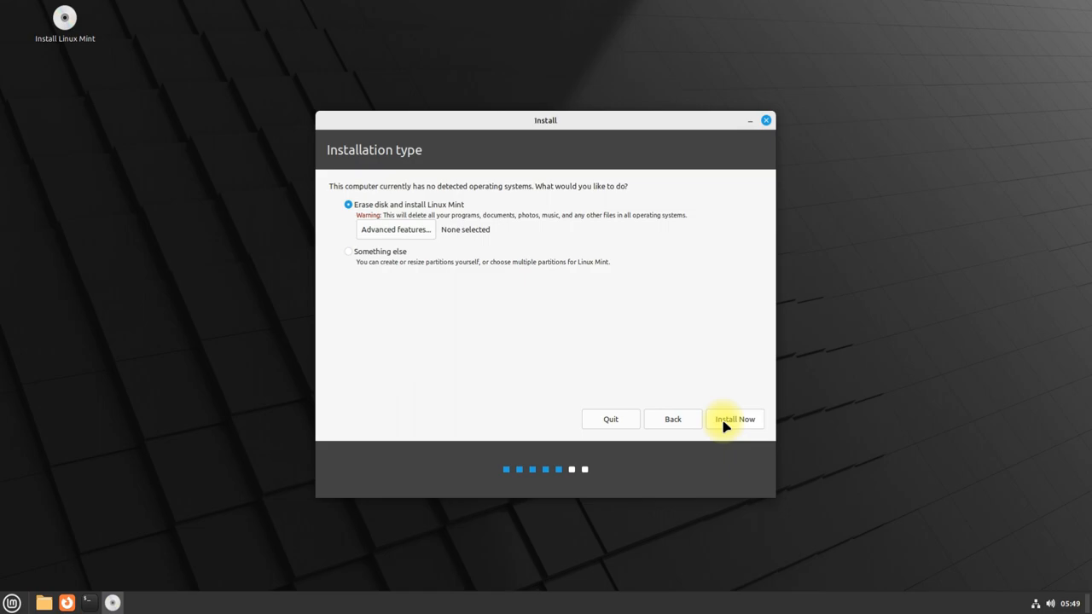
pyautogui.moveTo(351, 262)
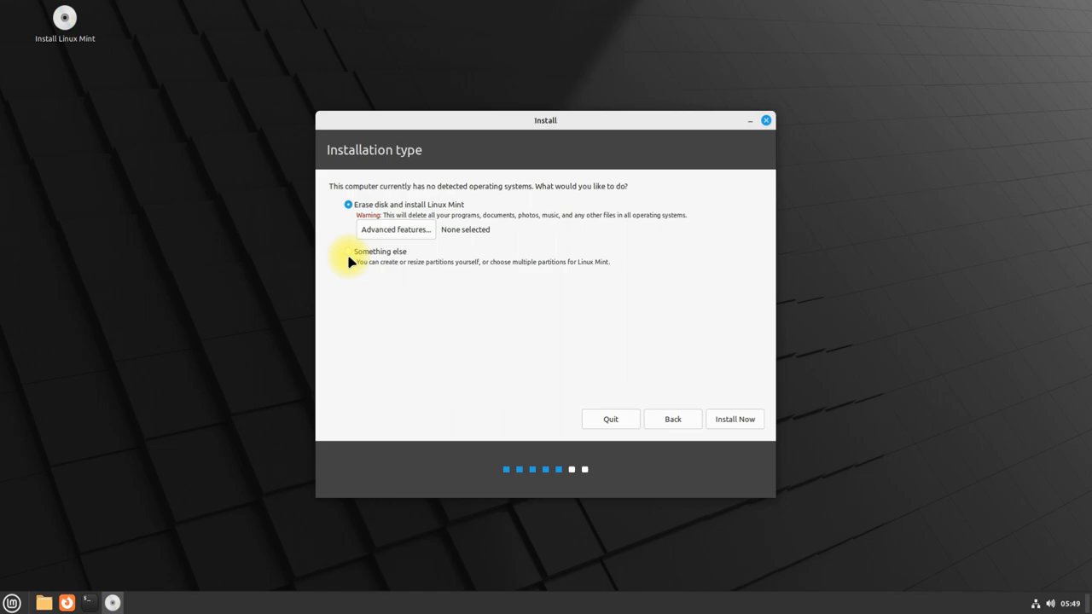
pyautogui.moveTo(331, 184)
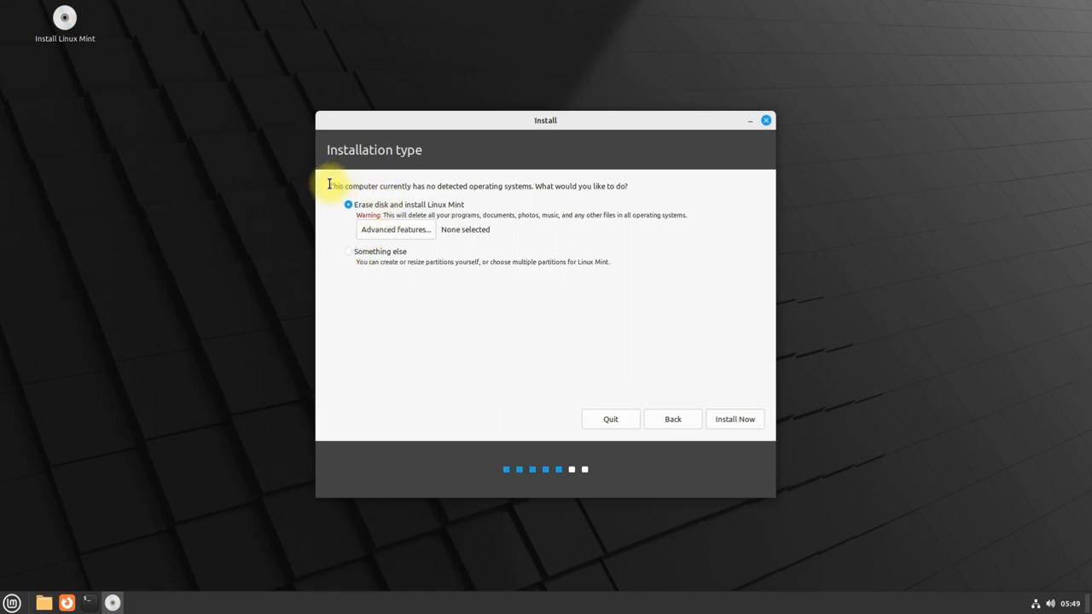
pyautogui.moveTo(333, 186)
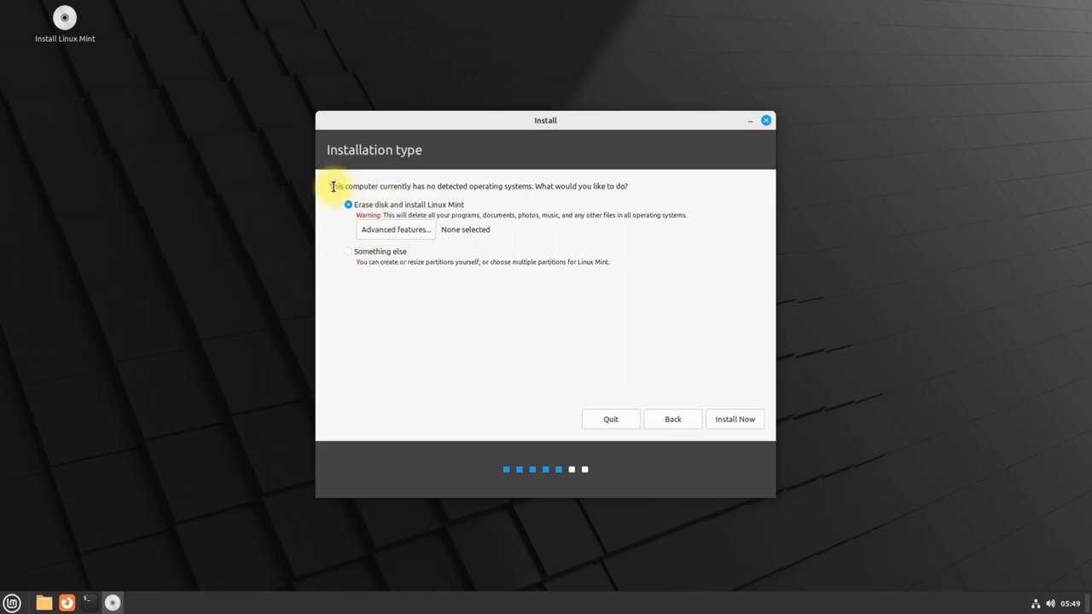
pyautogui.moveTo(361, 259)
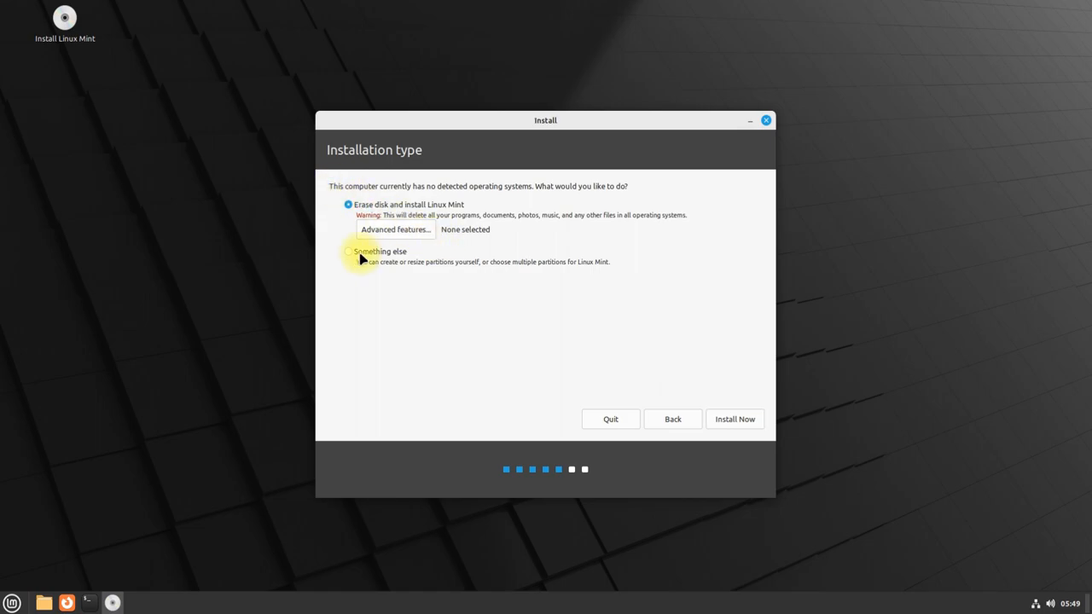
pyautogui.click(348, 251)
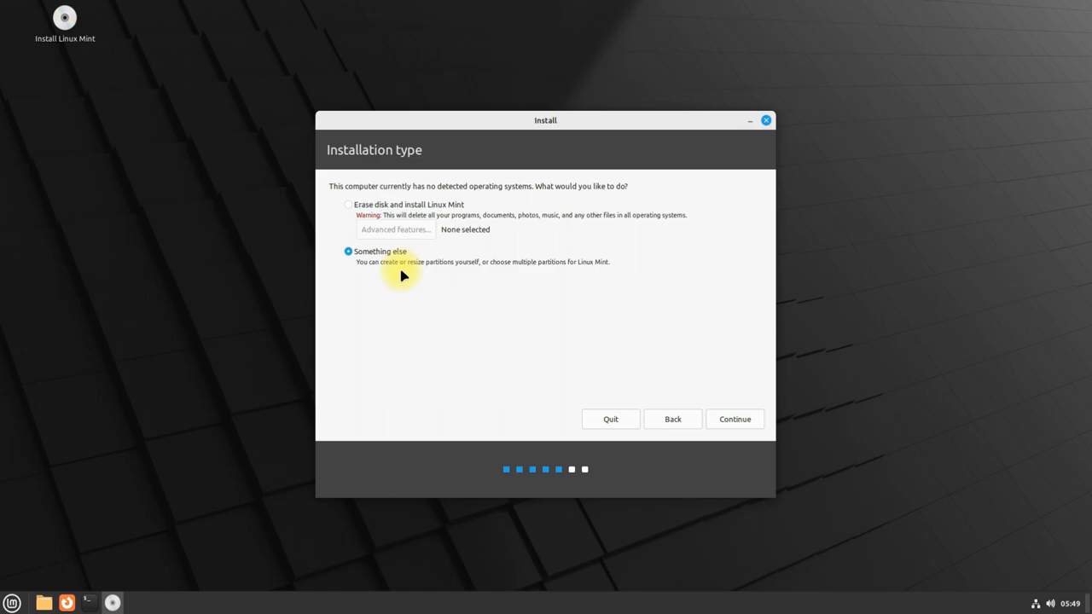
pyautogui.moveTo(734, 420)
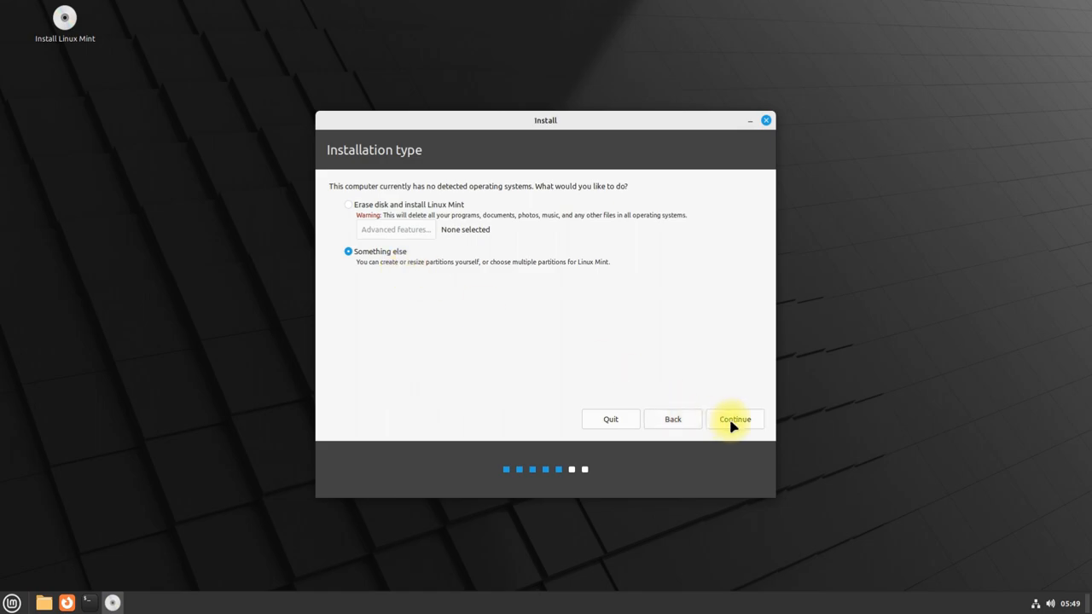
# Create a 512 MB EFI System Partition at the start of the disk's free space
pyautogui.click(733, 419)
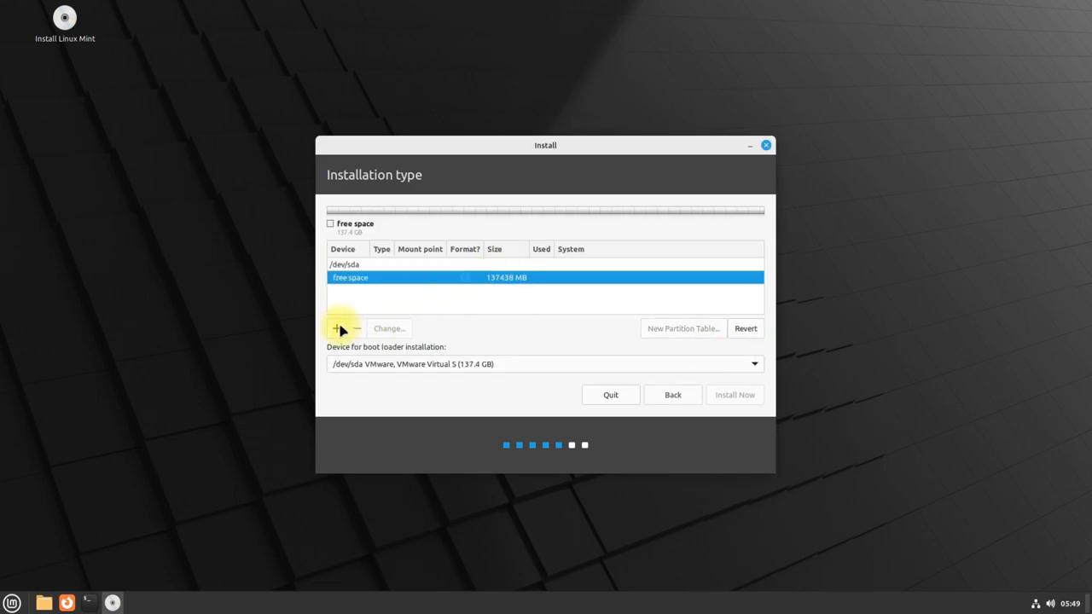
pyautogui.click(338, 328)
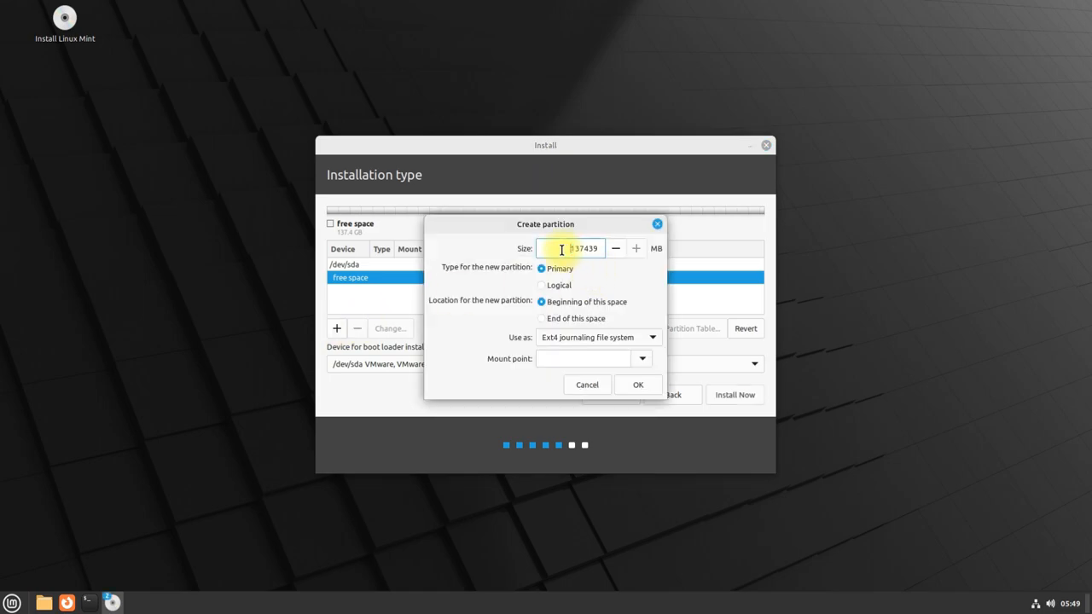
pyautogui.write('512')
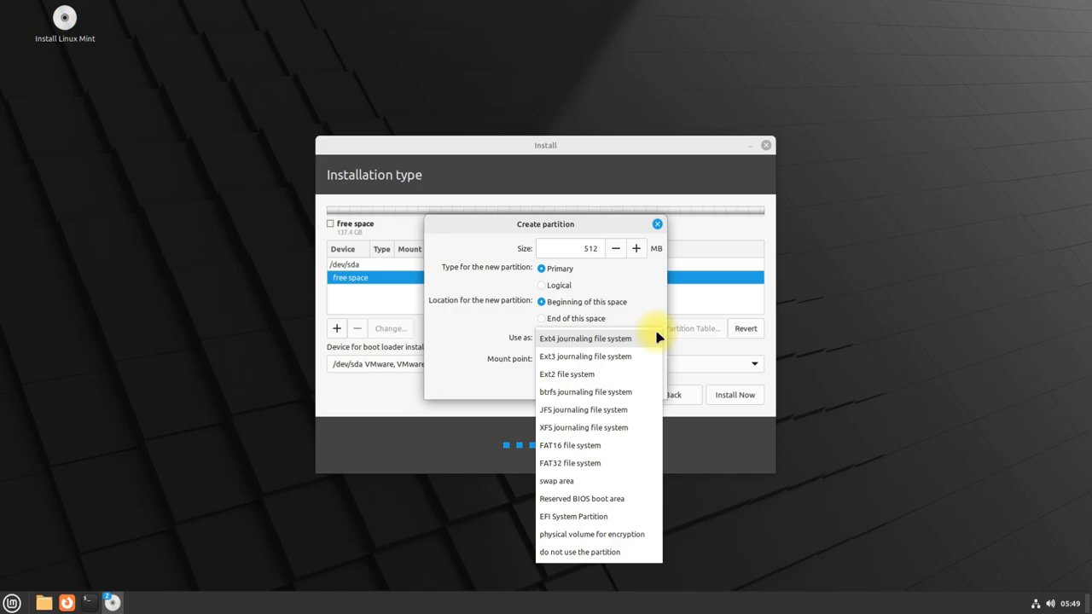
pyautogui.click(574, 515)
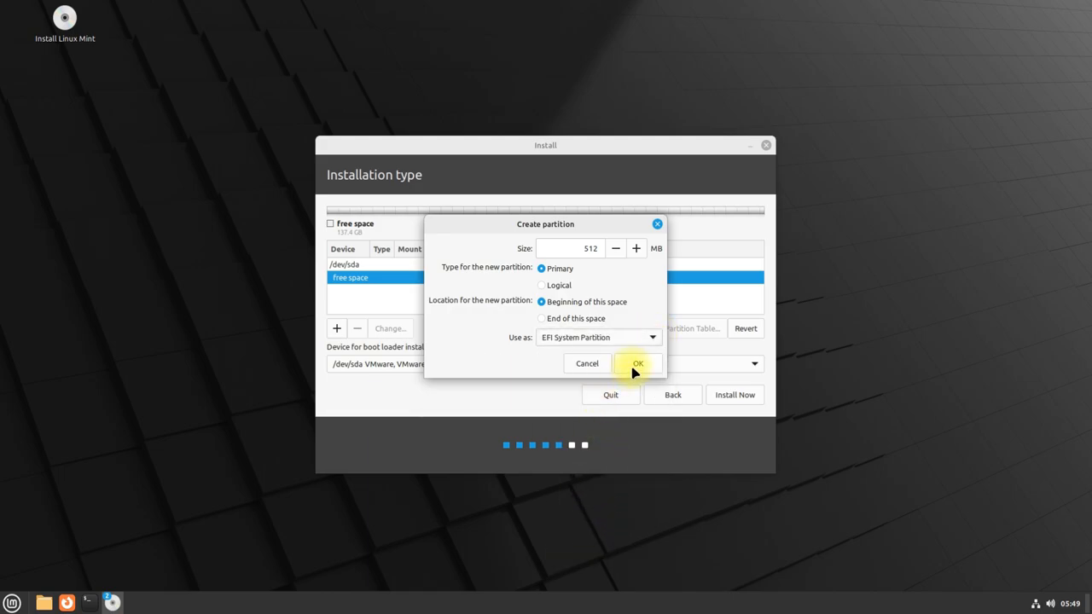
pyautogui.click(638, 364)
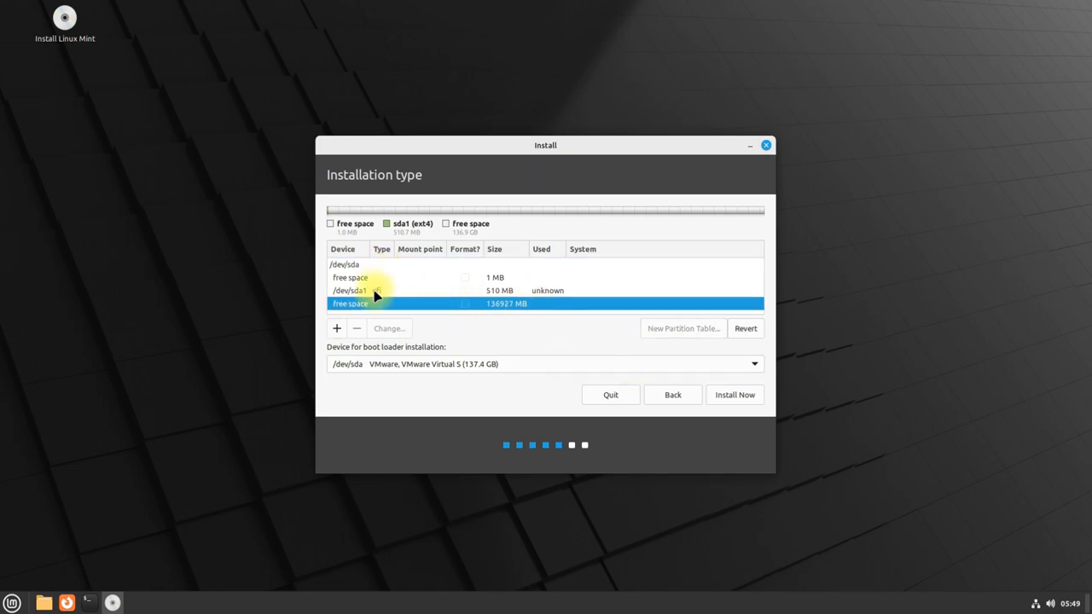
# Add an 8192 MB swap partition and Ext4 partitions of 20000 MB and 2000 MB for /var and /tmp
pyautogui.click(336, 327)
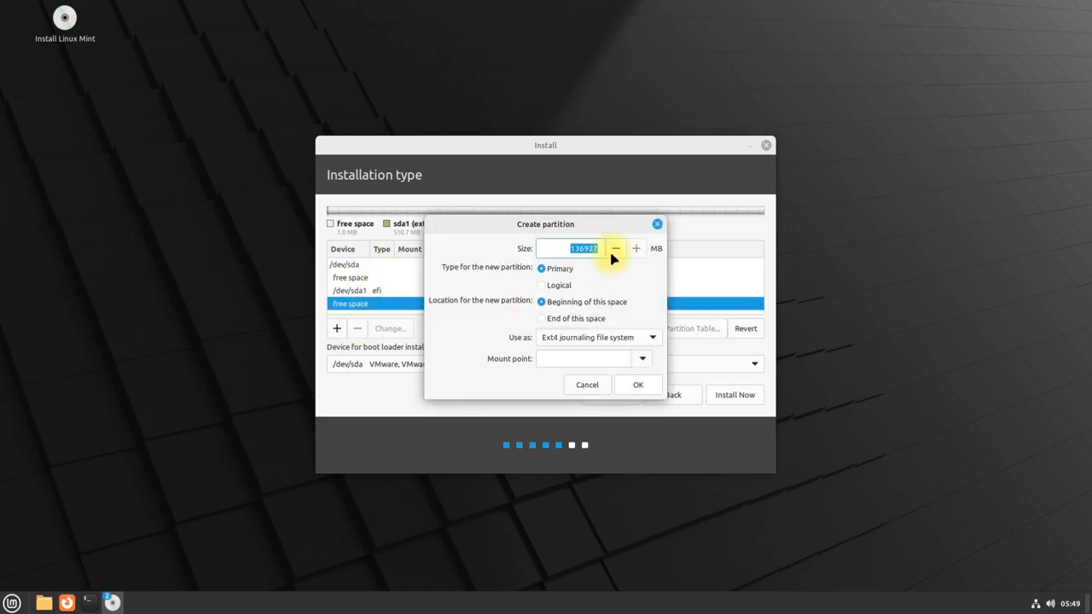
pyautogui.write('8192')
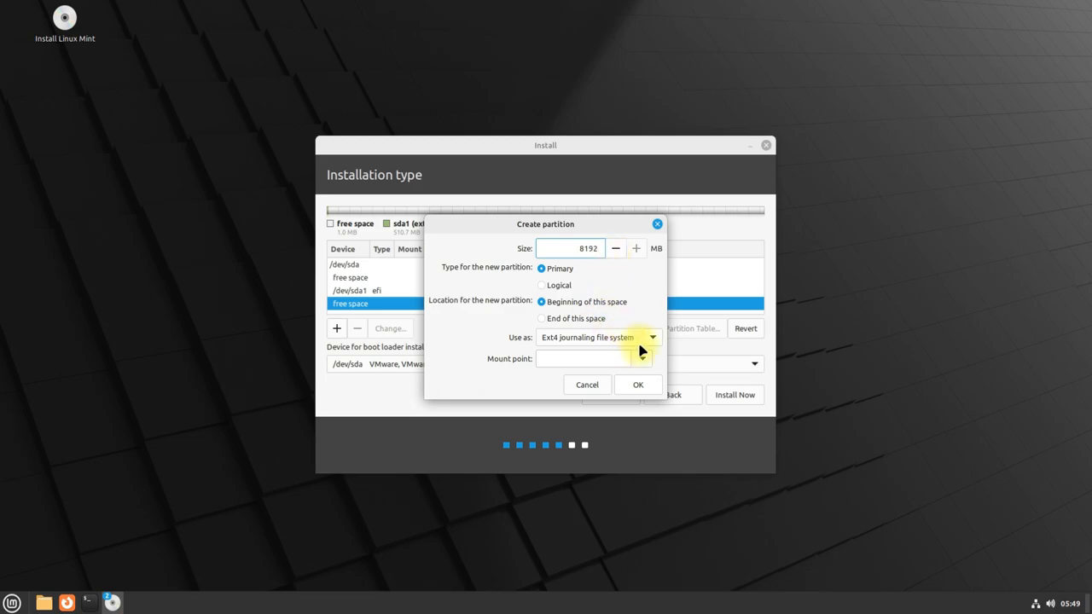
pyautogui.click(597, 338)
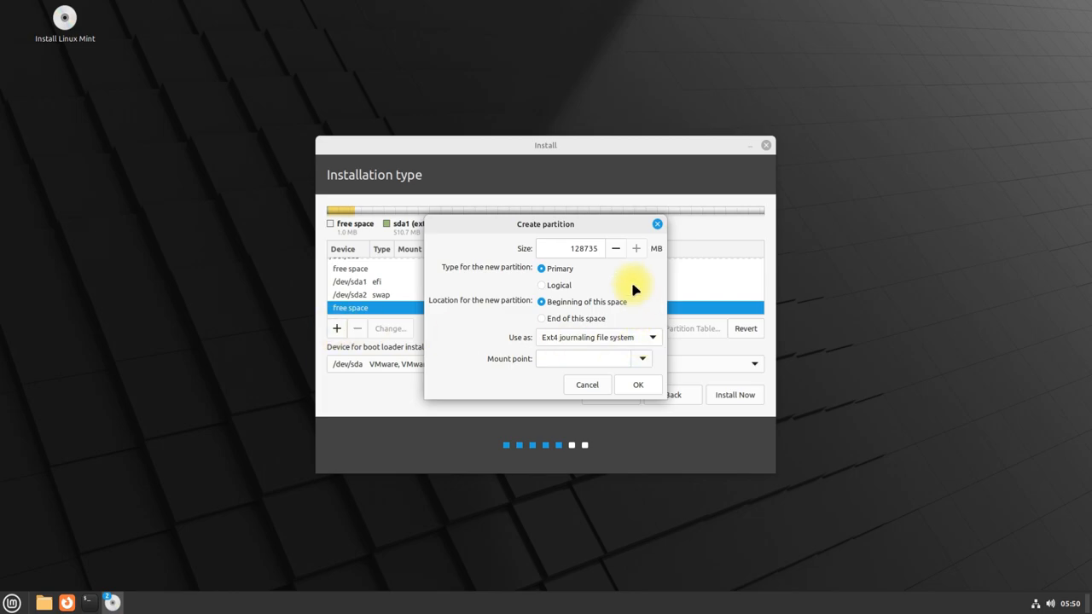
pyautogui.click(598, 337)
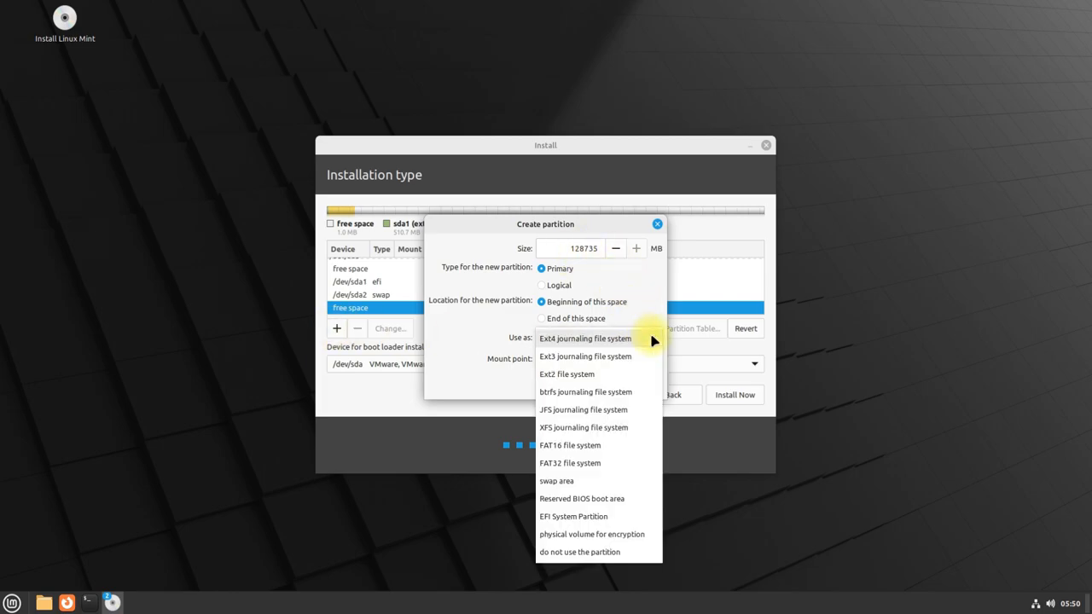
pyautogui.click(641, 359)
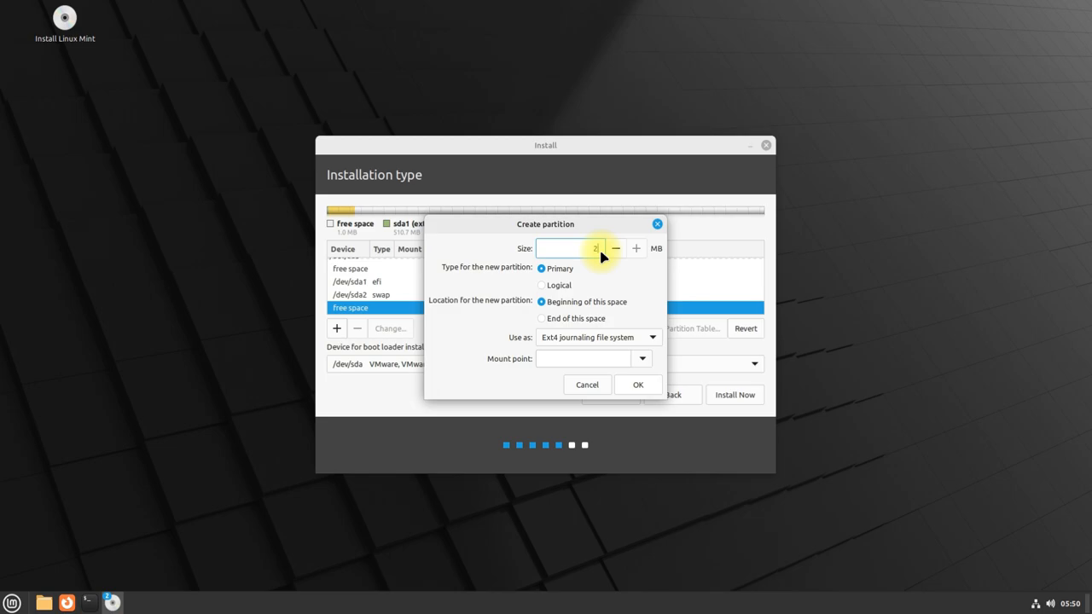
pyautogui.write('20000')
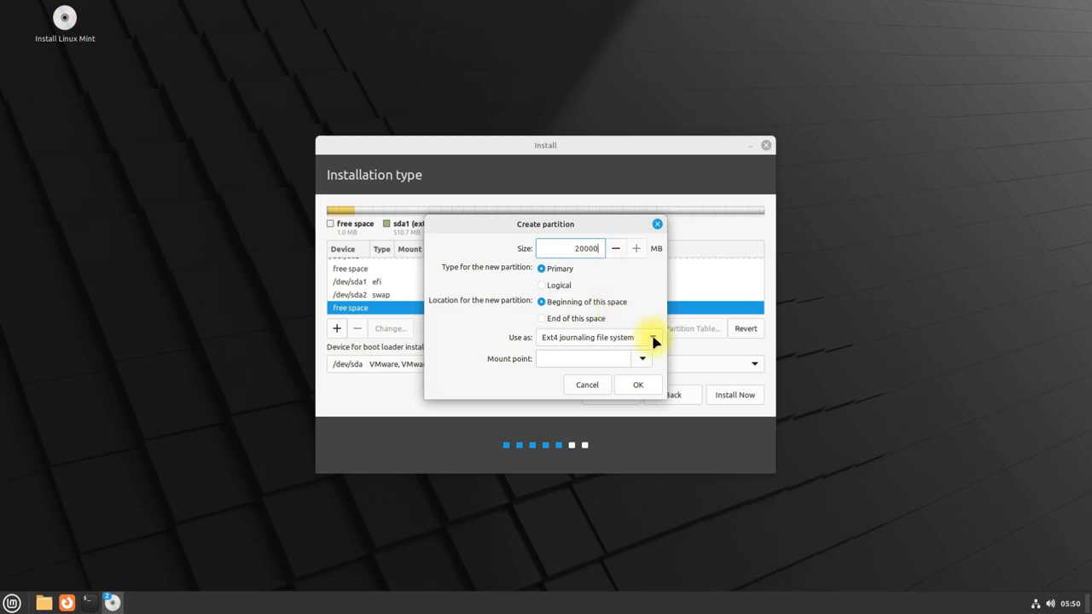
pyautogui.click(641, 358)
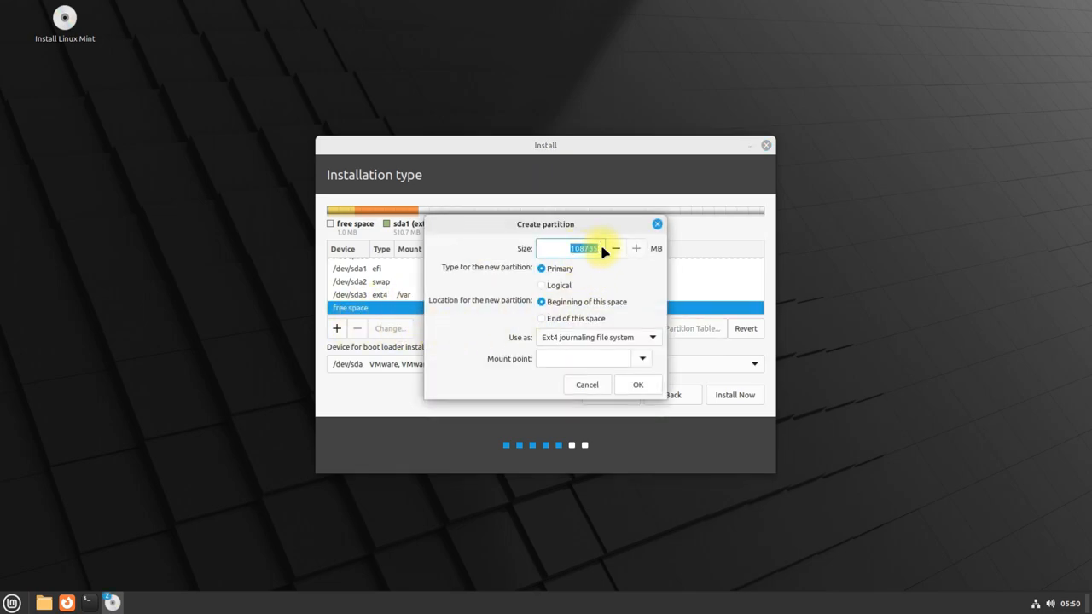
pyautogui.write('20000')
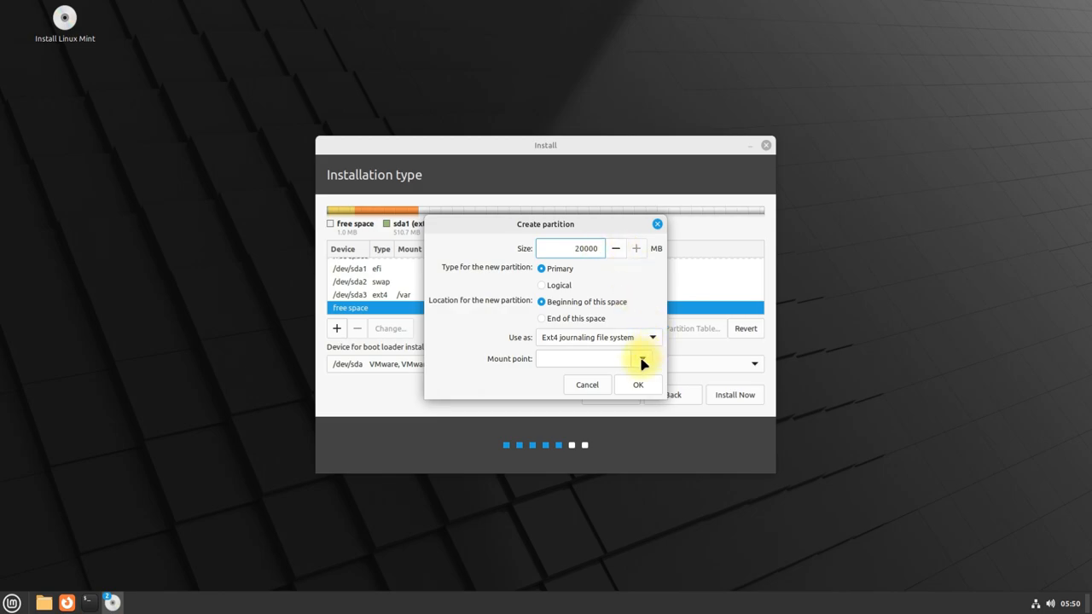
# Add a 20000 MB Ext4 partition mounted at /usr and a final Ext4 partition in the remaining space
pyautogui.click(642, 358)
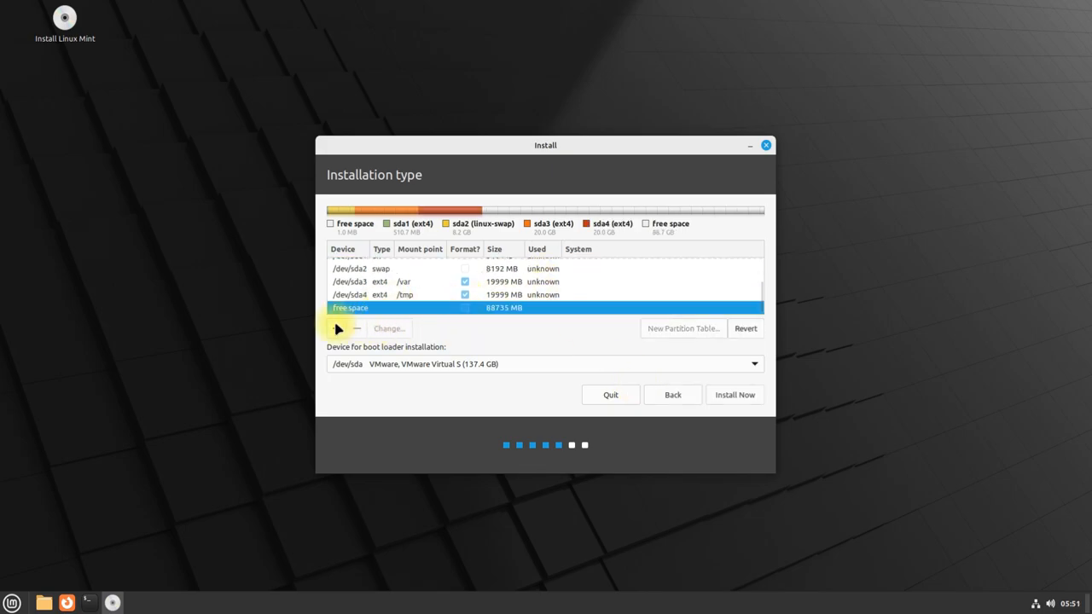
pyautogui.click(642, 358)
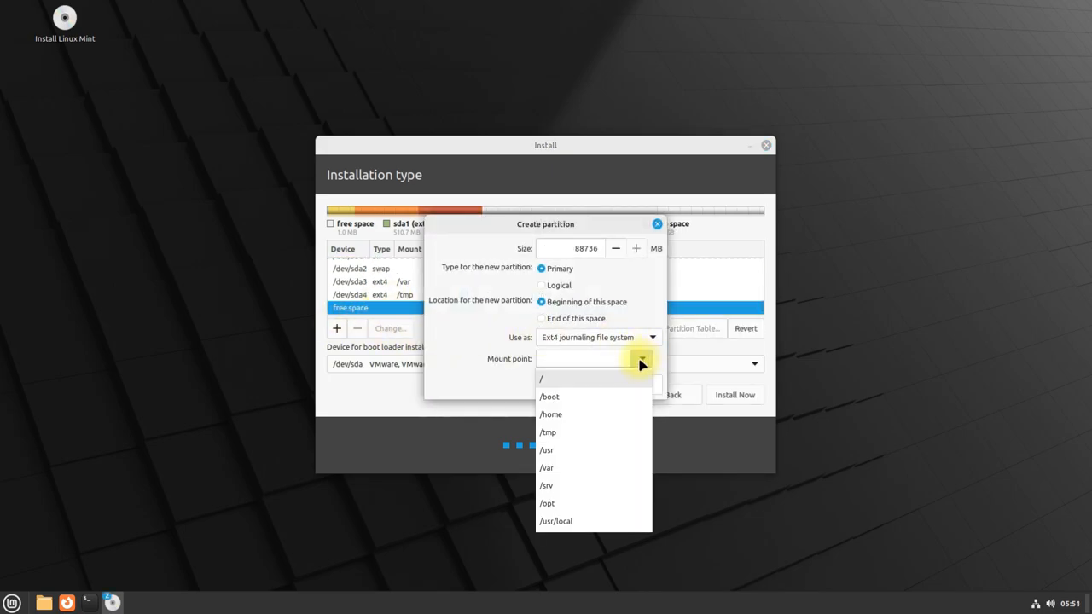
pyautogui.moveTo(578, 468)
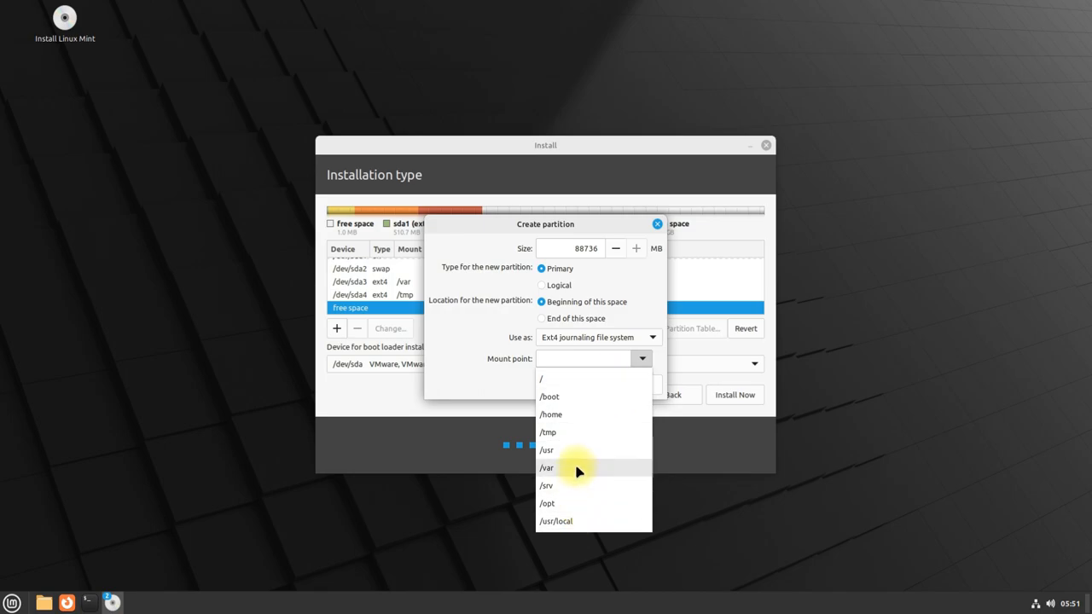
pyautogui.click(546, 450)
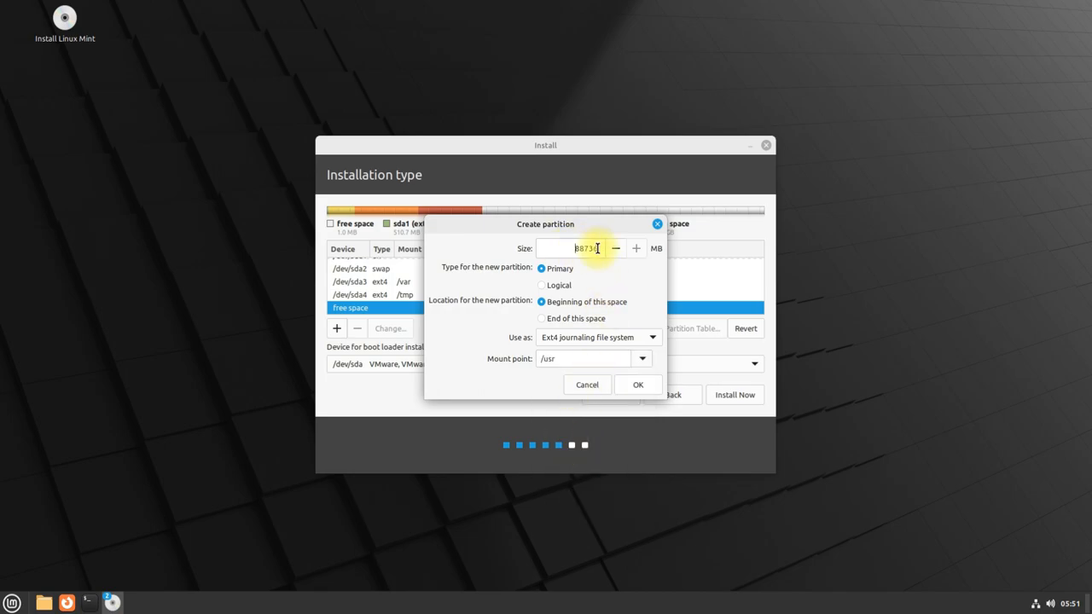
pyautogui.write('20000')
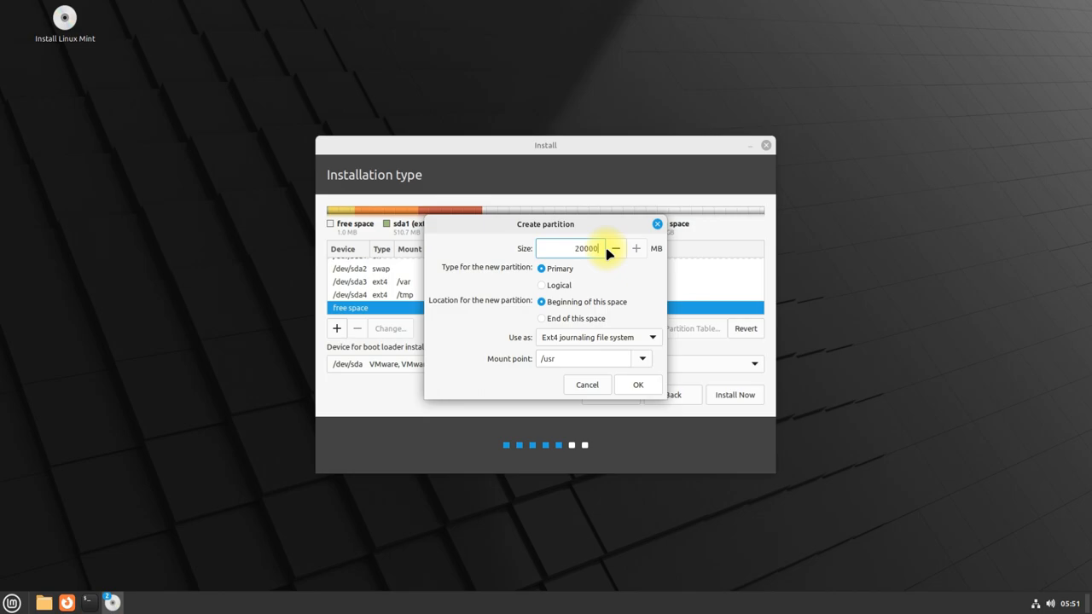
pyautogui.click(638, 385)
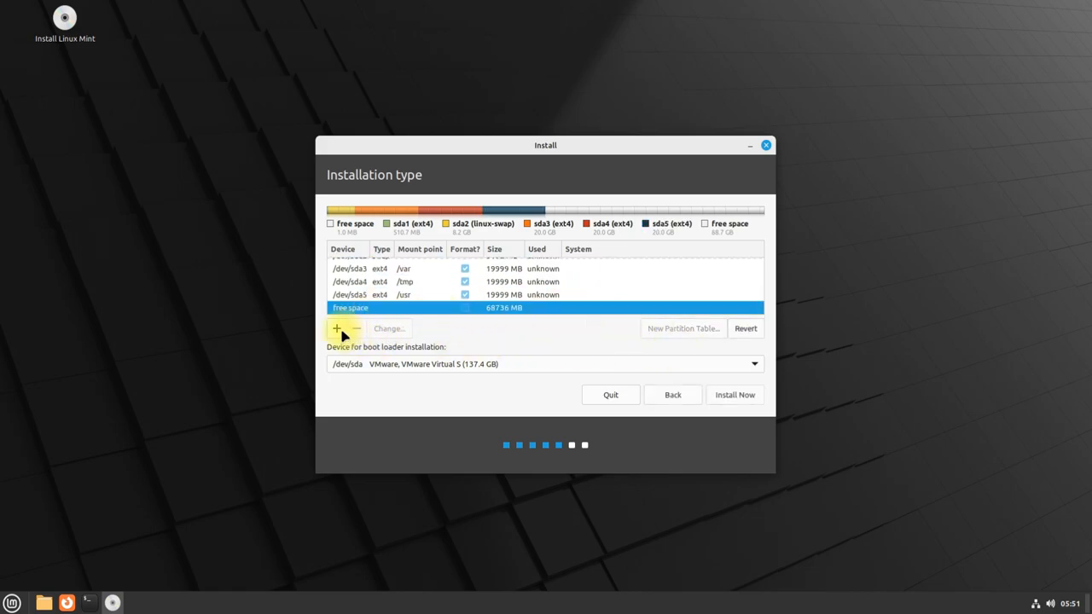
pyautogui.click(336, 327)
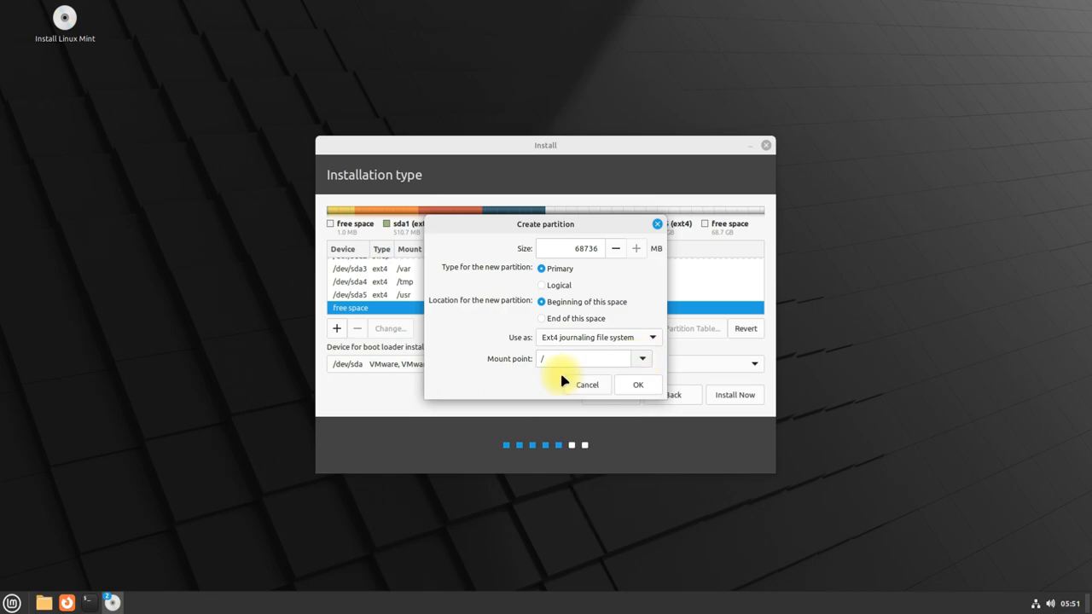
pyautogui.click(638, 386)
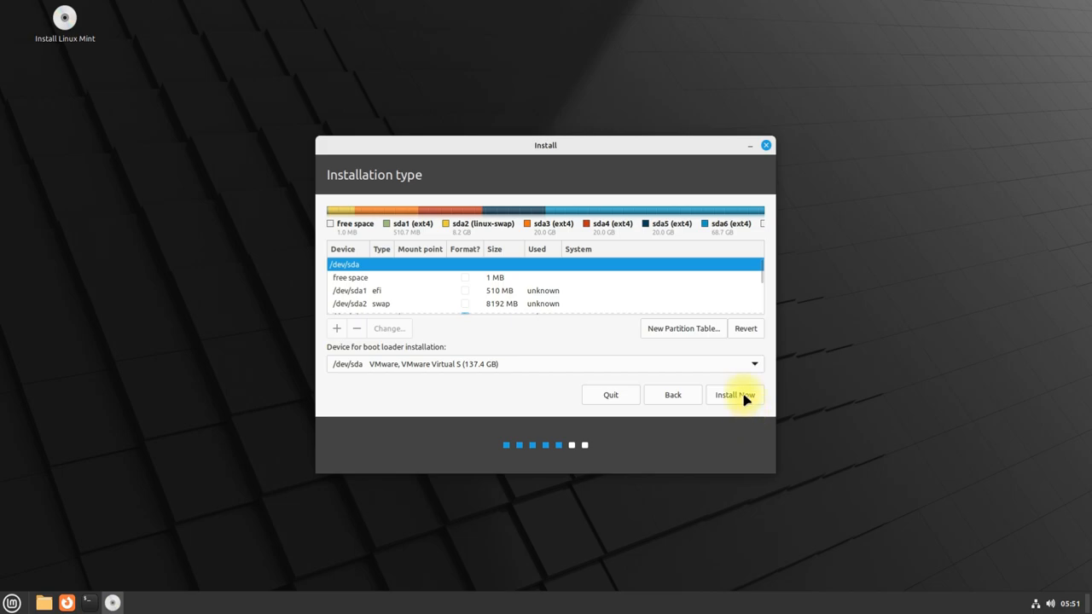
# Run Install Now and confirm writing the partition changes to disk, reaching the Whitehorse time zone page
pyautogui.click(735, 394)
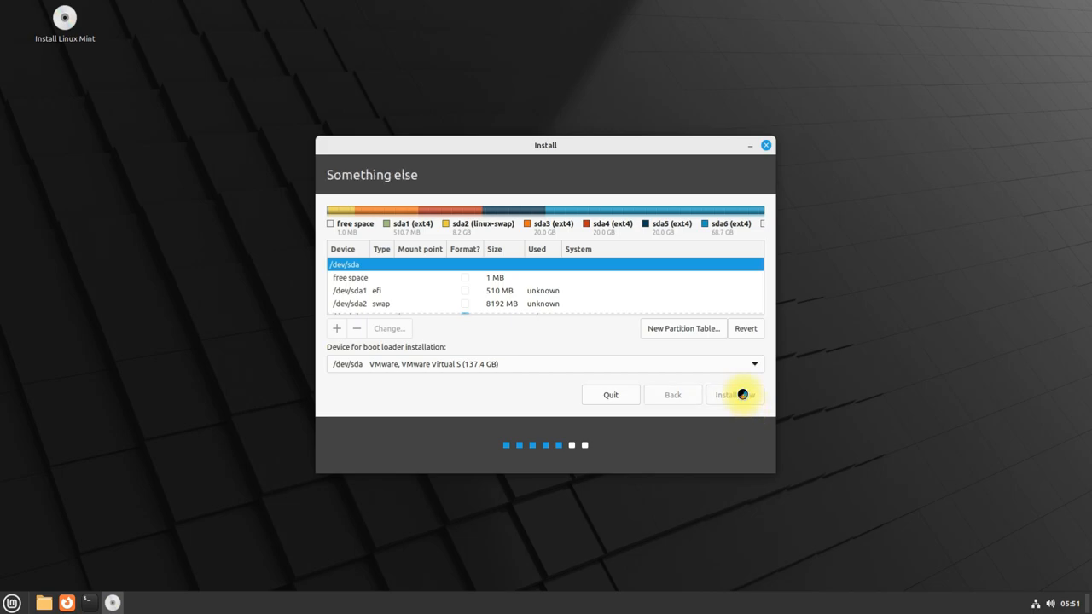
pyautogui.click(736, 394)
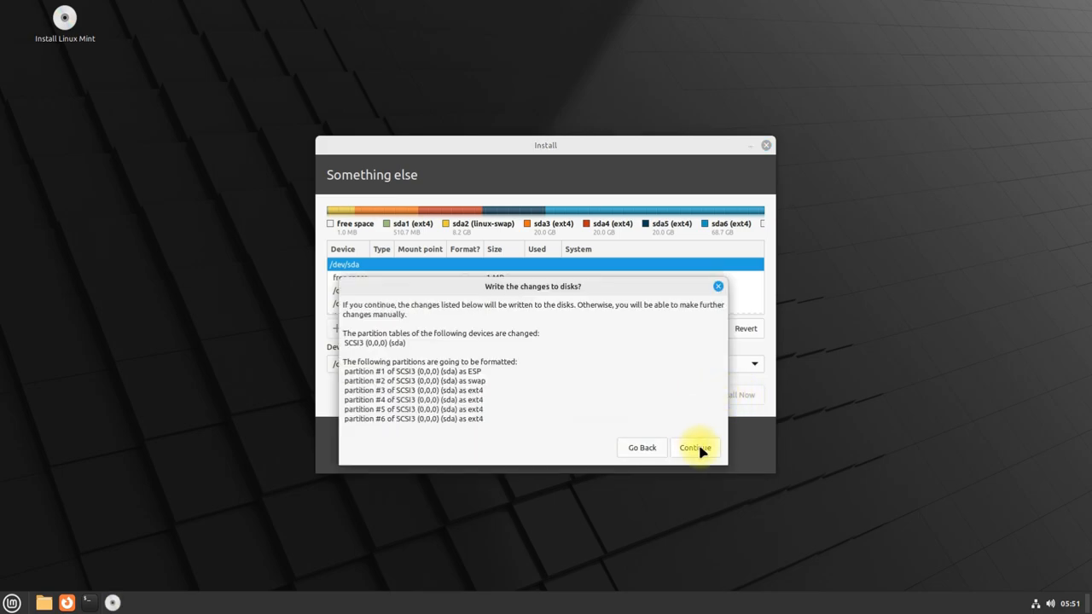
pyautogui.click(694, 447)
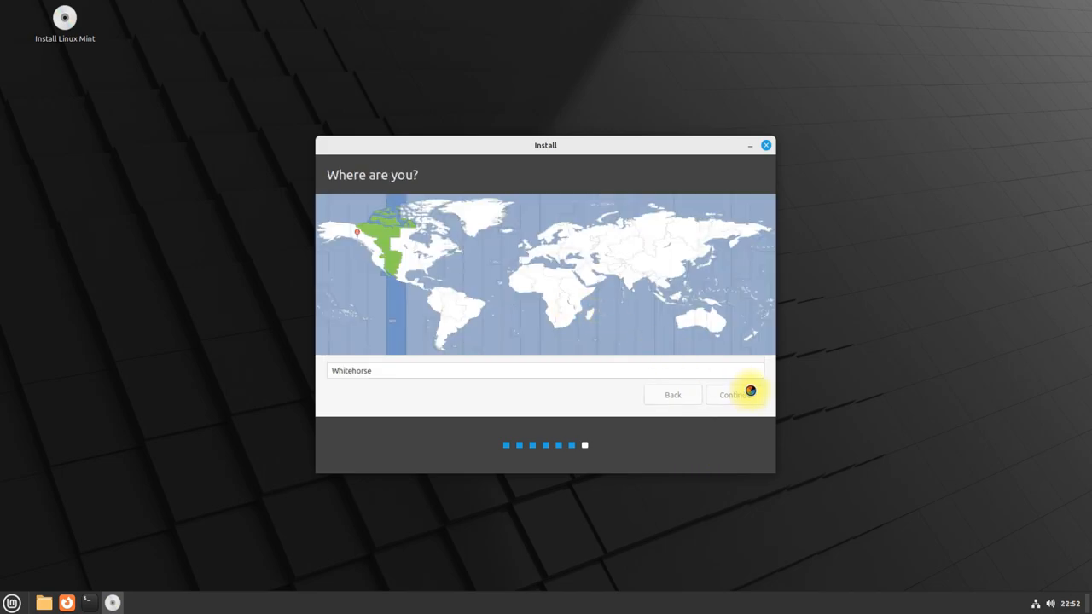
# Accept Whitehorse, enter computer name 21.2, username 'te' and the password, and begin installing
pyautogui.click(733, 394)
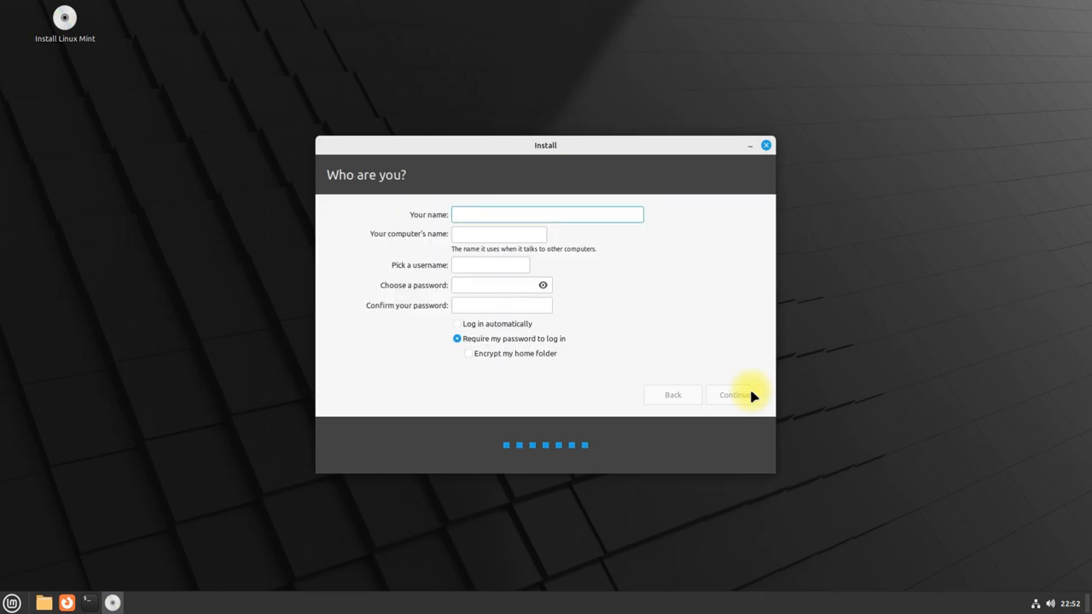
pyautogui.click(546, 215)
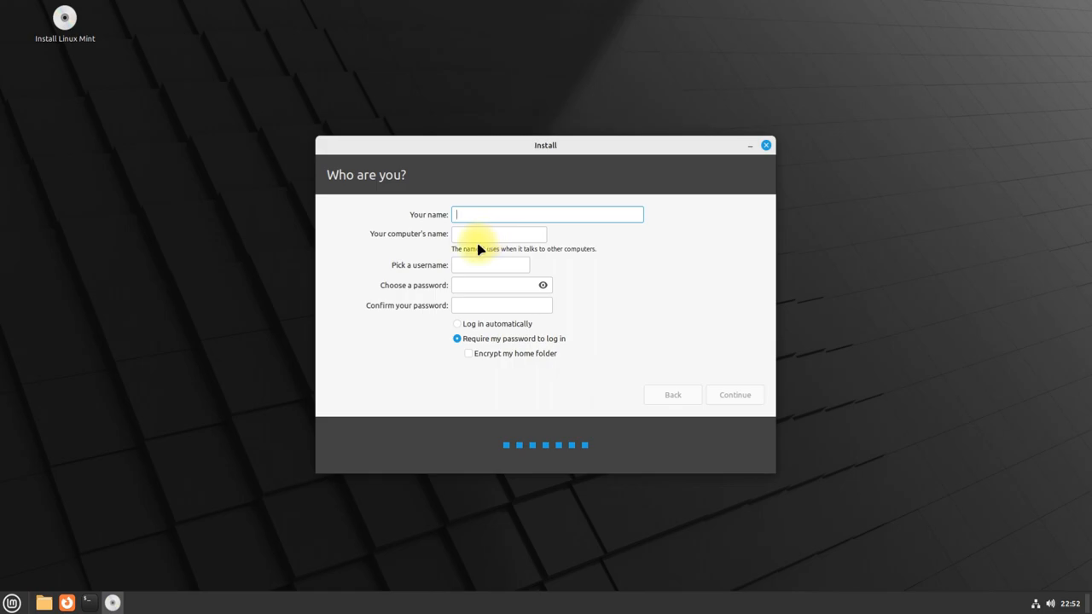
pyautogui.click(498, 233)
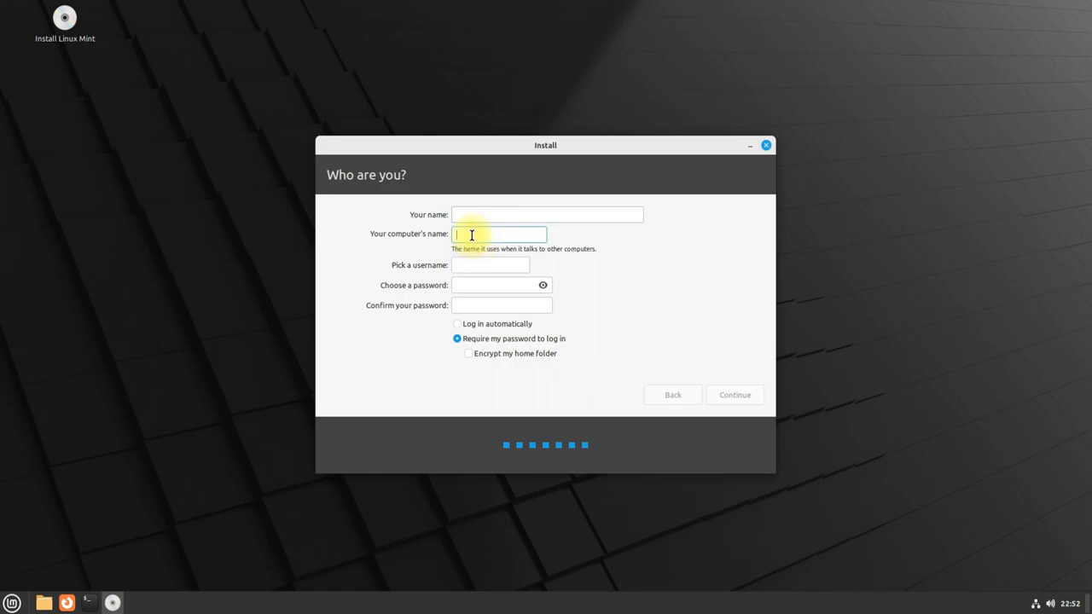
pyautogui.write('21.2')
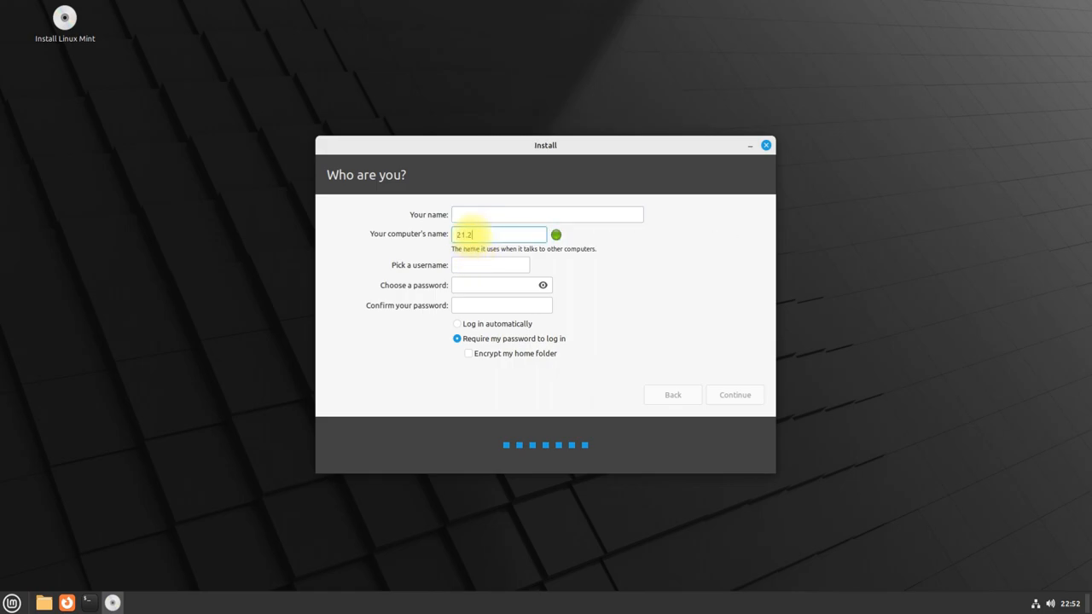
pyautogui.write('techsolutionz')
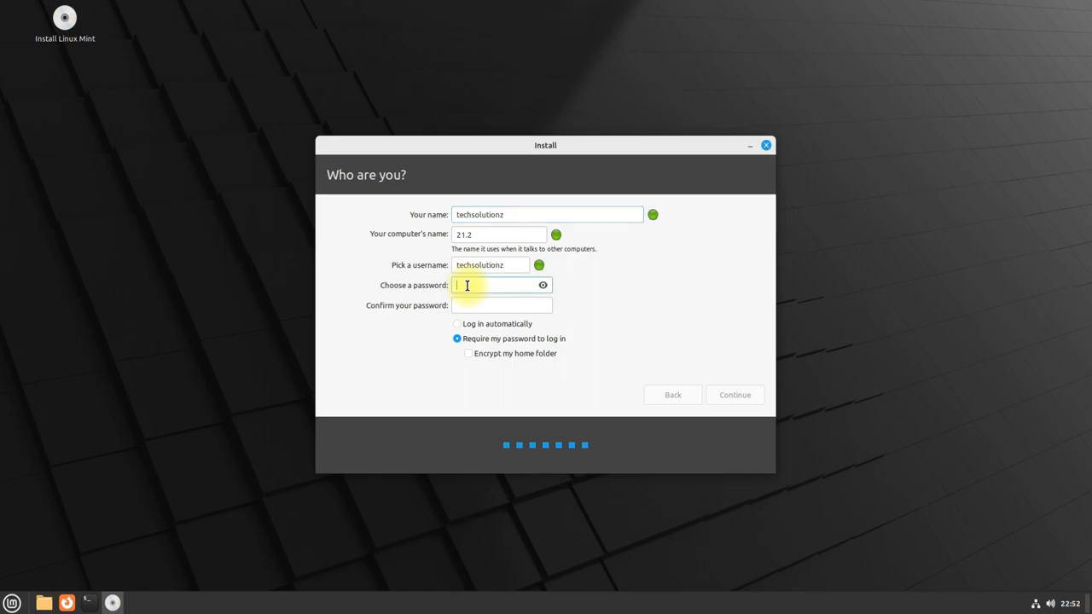
pyautogui.write('password')
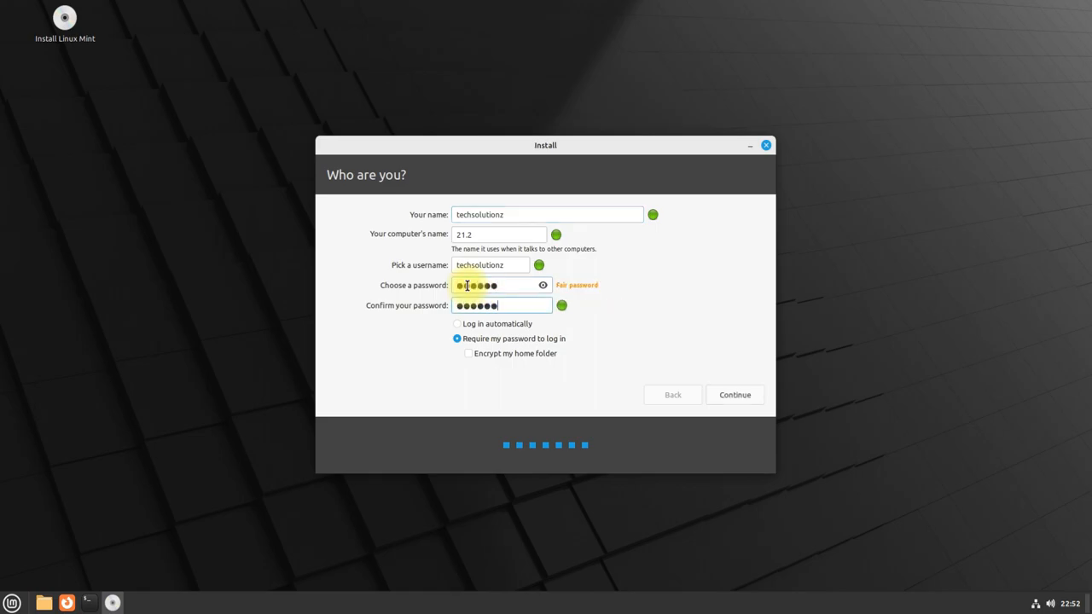
pyautogui.click(734, 394)
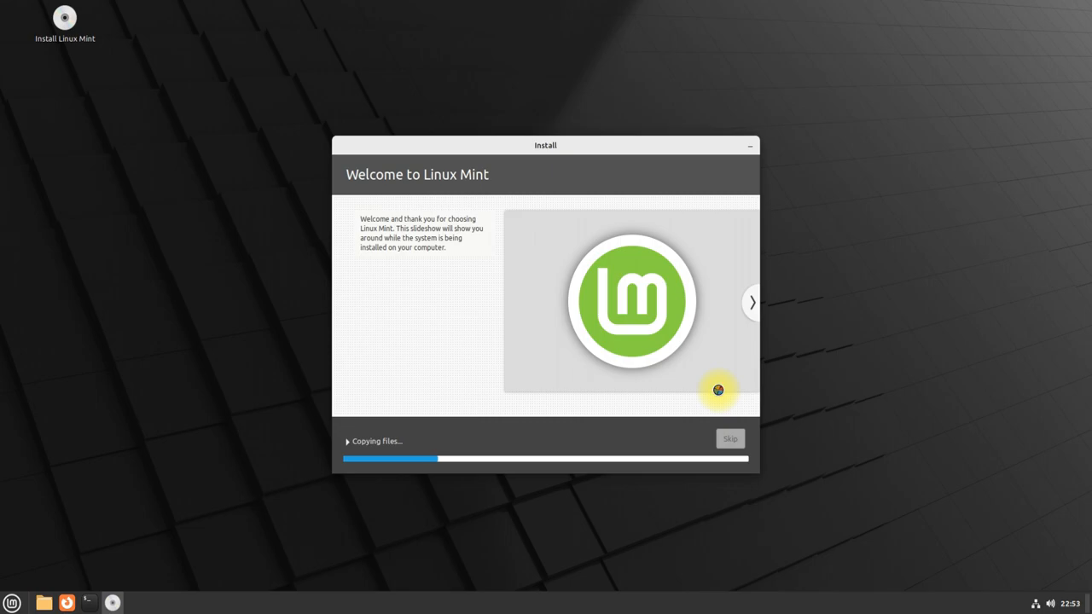
# Let file copying finish until the Installation Complete prompt offering a restart appears
pyautogui.click(752, 304)
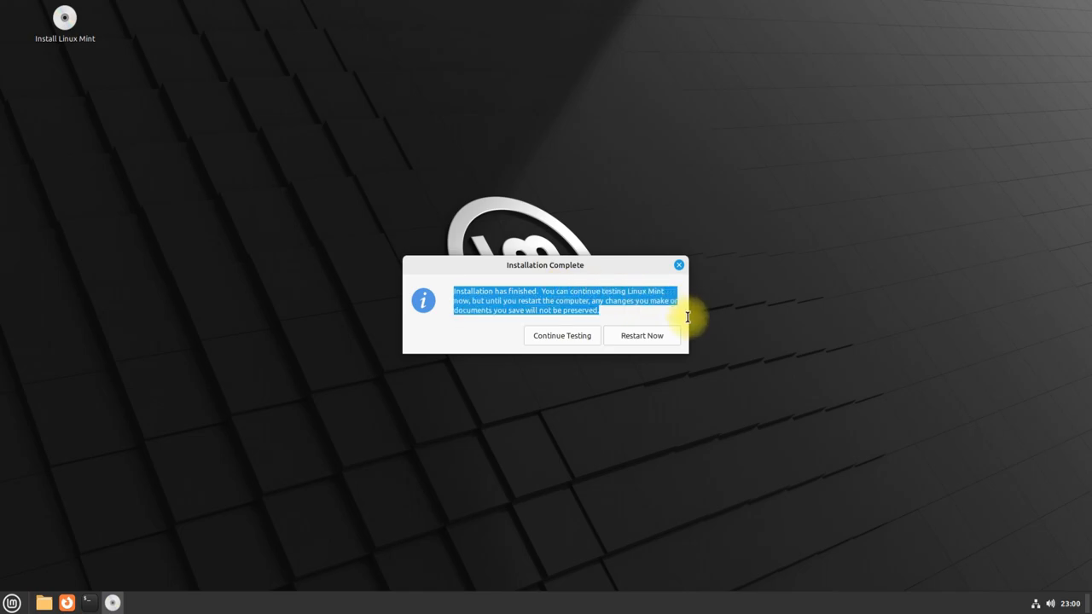
pyautogui.click(642, 334)
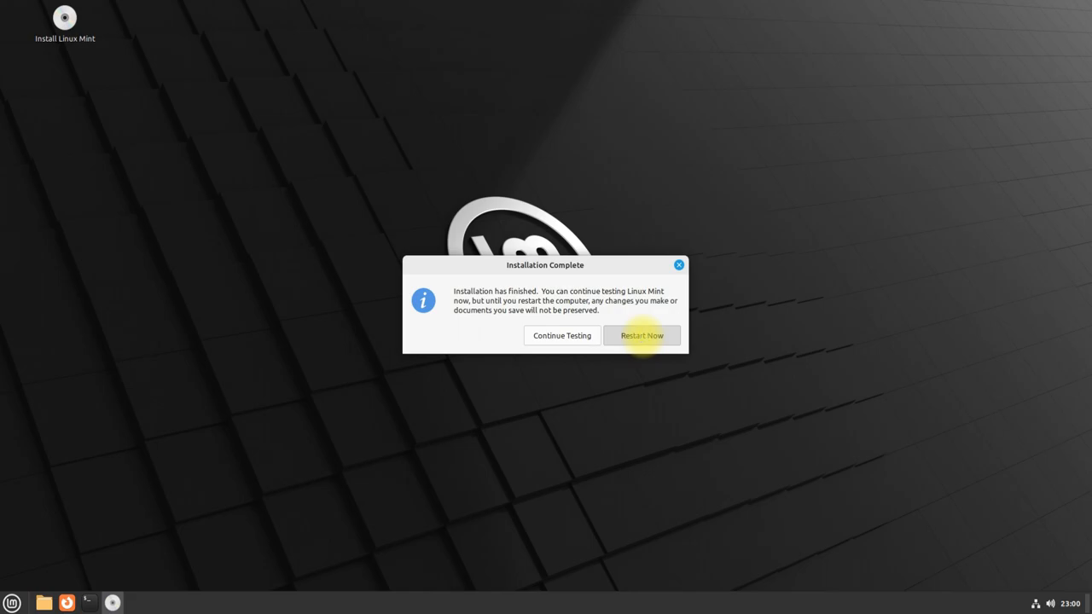
# Restart into the installed system, sign in with the password, and untick the Welcome screen's startup option
pyautogui.click(641, 335)
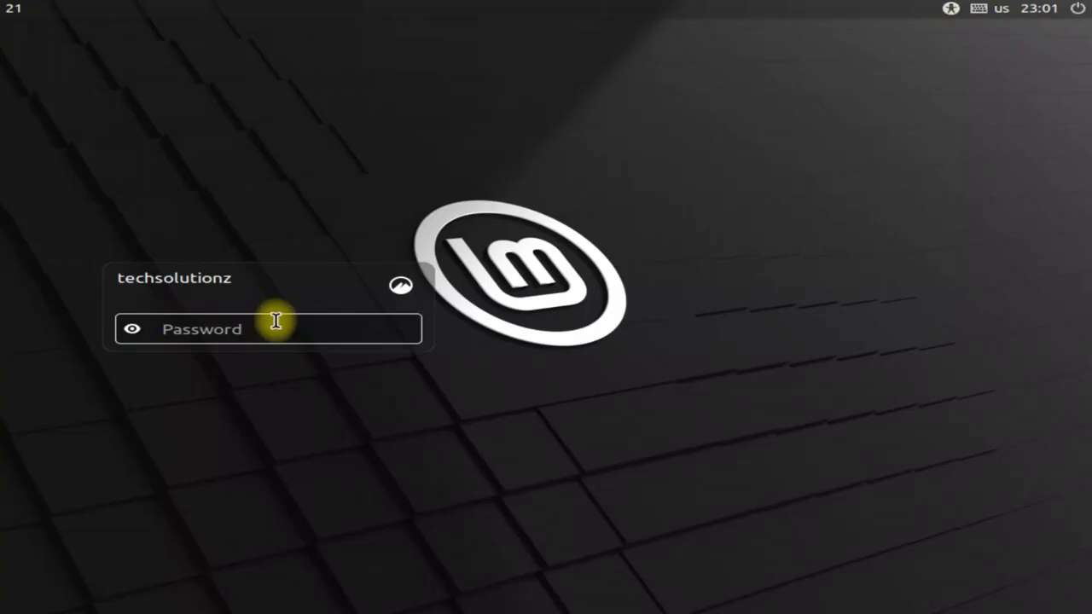
pyautogui.write('password')
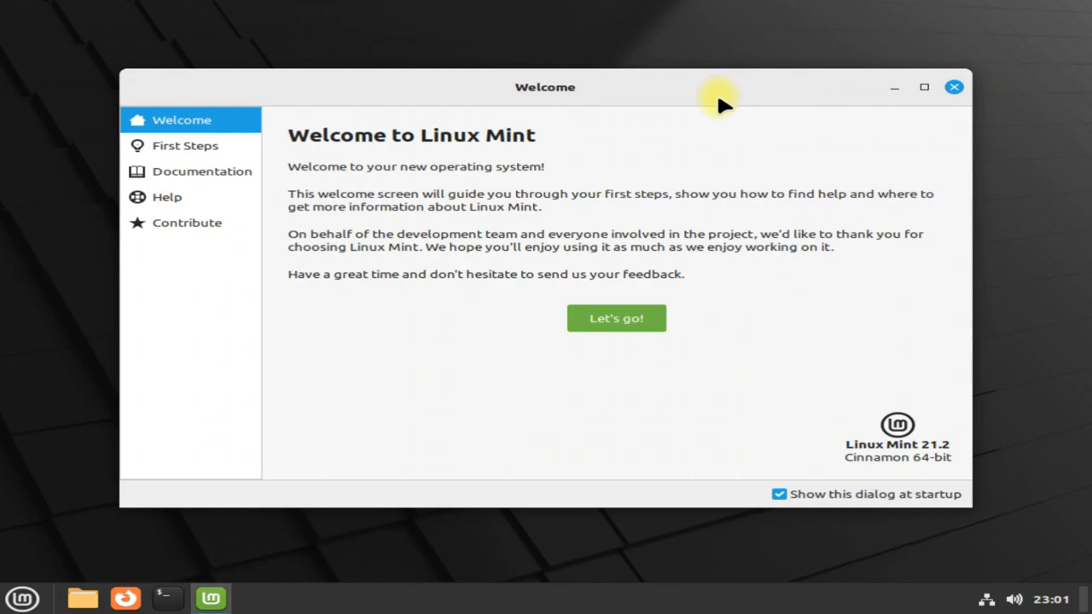
pyautogui.click(778, 495)
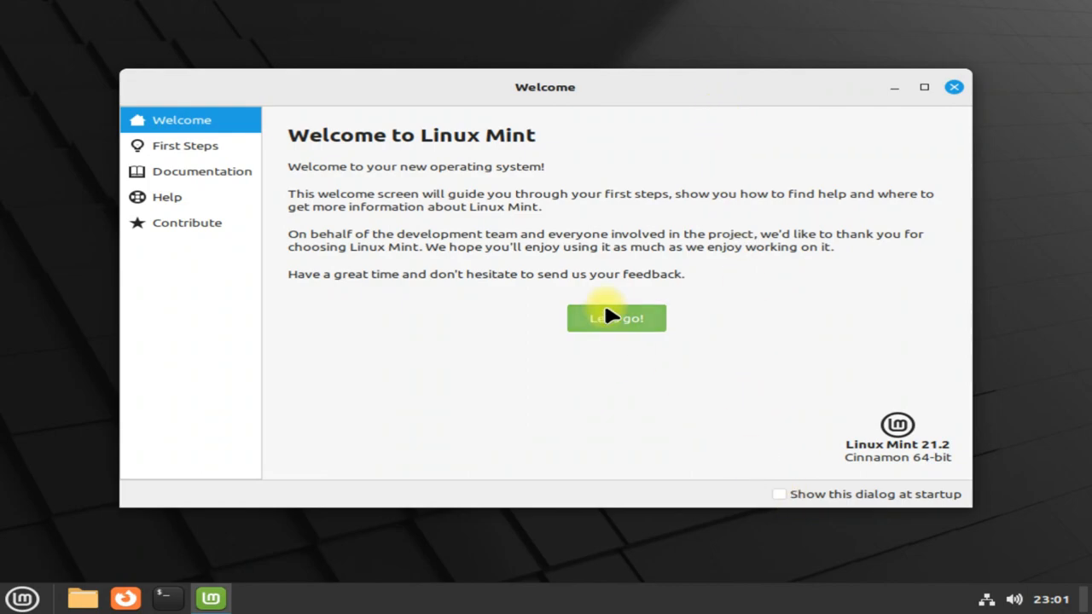